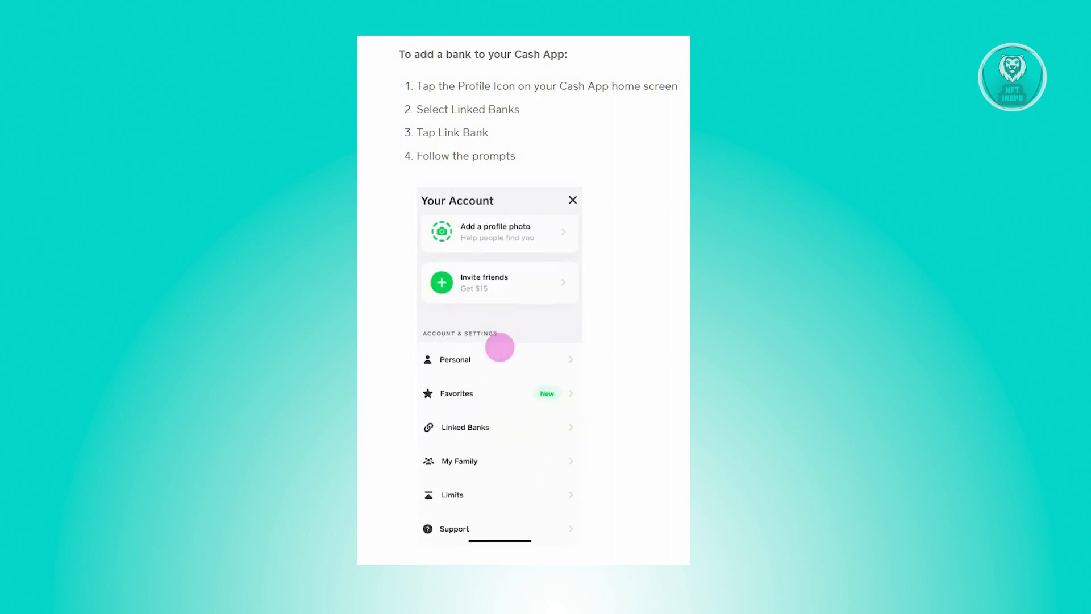
Step: From Your Account, reach Linked Banks and start linking a new bank account
{"action": "left_click", "coordinate": [465, 426]}
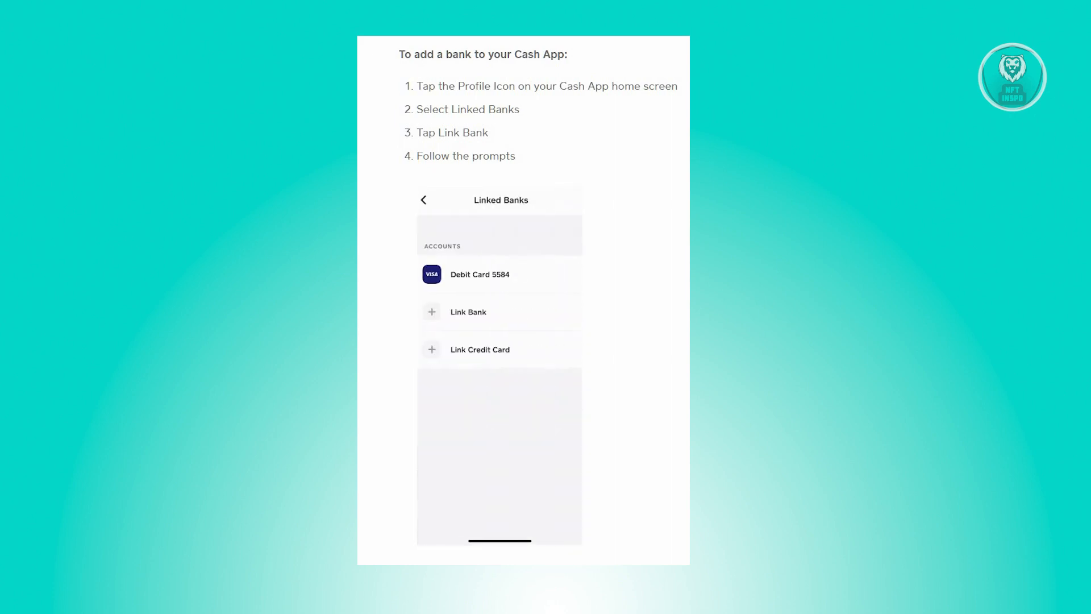
{"action": "left_click", "coordinate": [500, 312]}
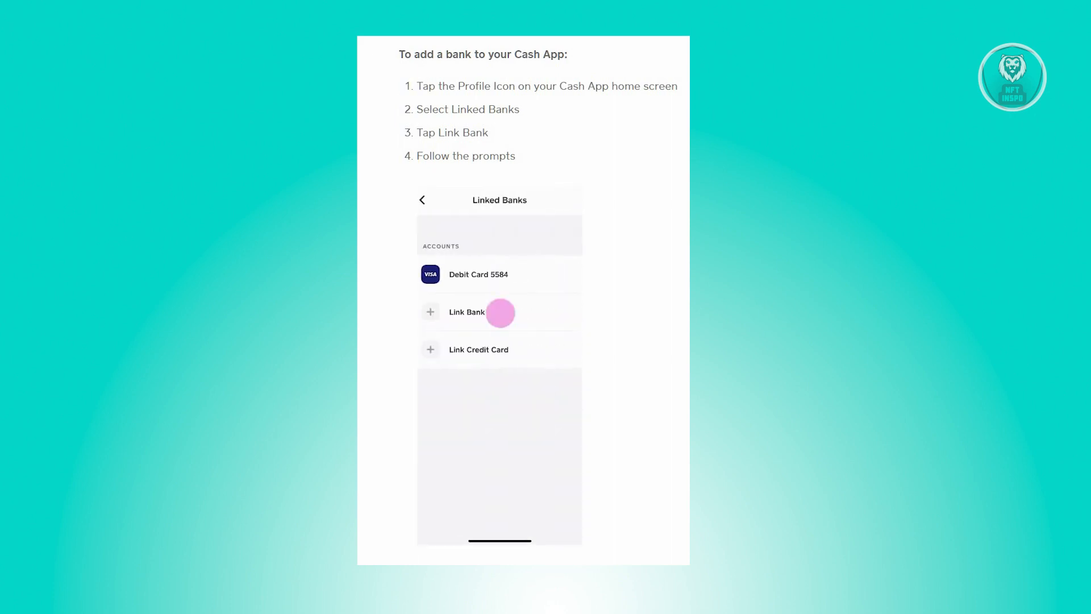
{"action": "left_click", "coordinate": [466, 312]}
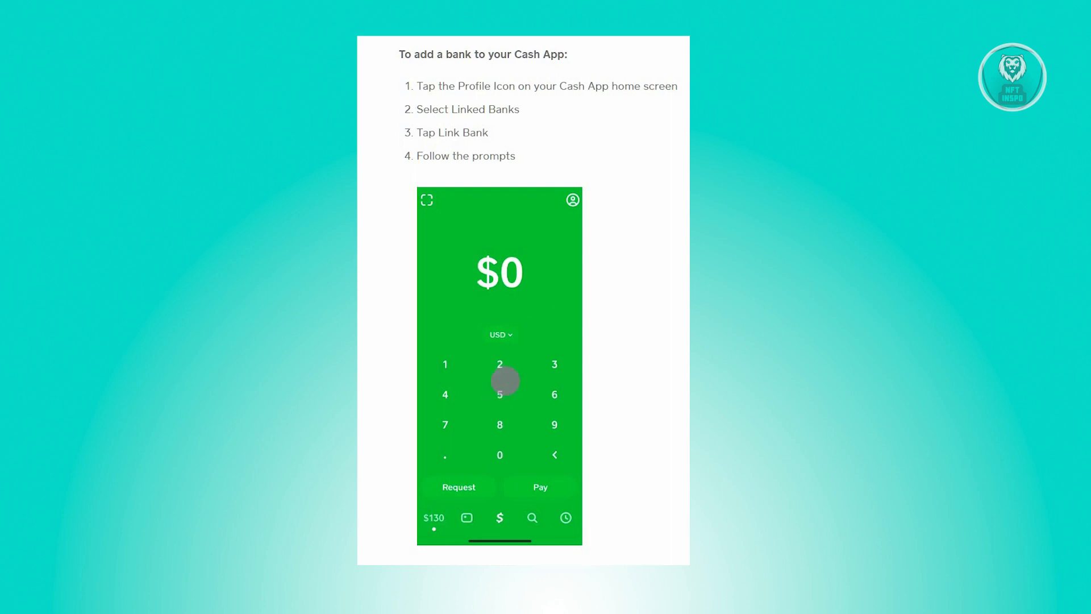
Step: From the home screen's profile icon, reach Linked Banks and choose Link Bank
{"action": "left_click", "coordinate": [570, 199]}
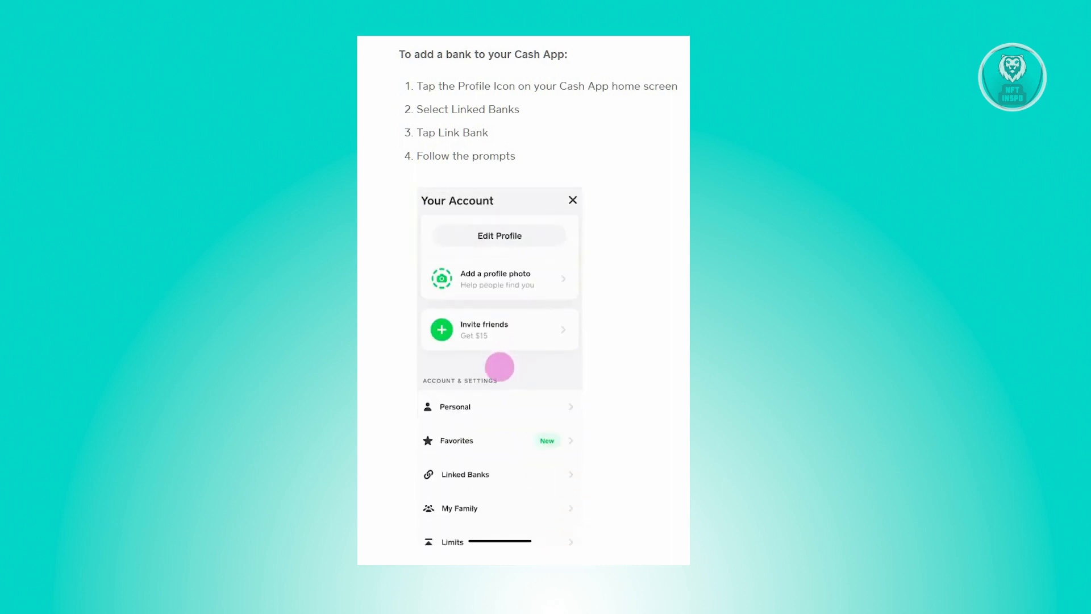
{"action": "left_click", "coordinate": [464, 474]}
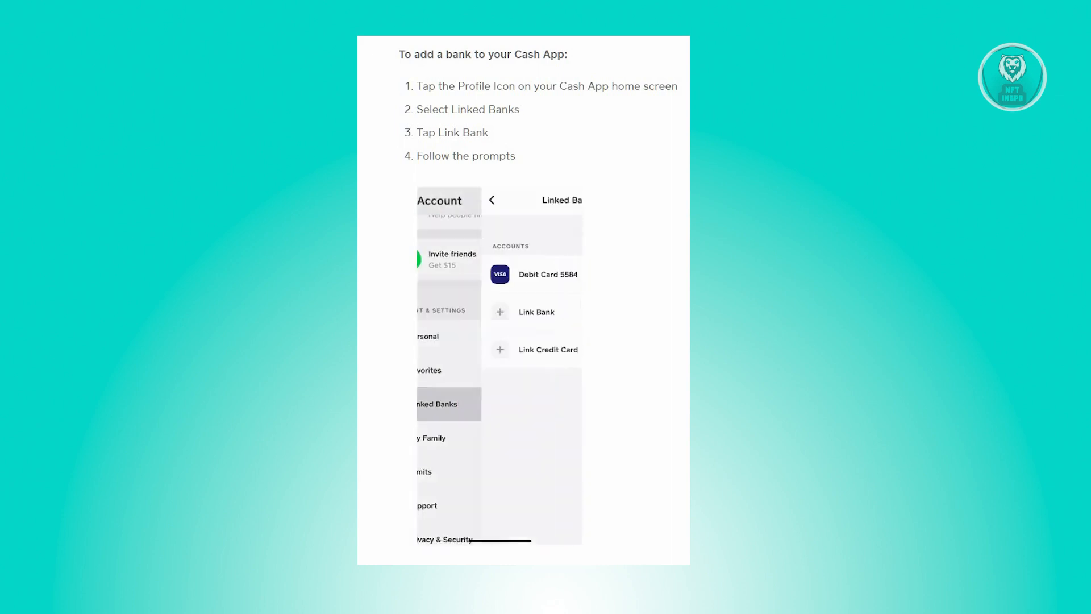
{"action": "left_click", "coordinate": [499, 312]}
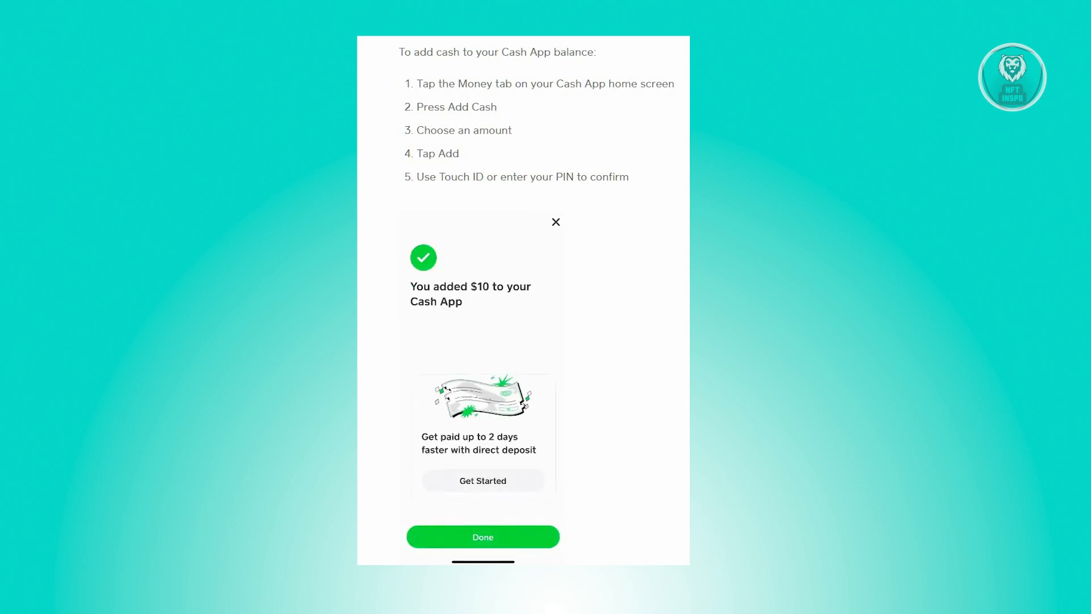
Step: Dismiss the $10 added confirmation, returning to the Money tab showing $120.00 balance
{"action": "left_click", "coordinate": [483, 536]}
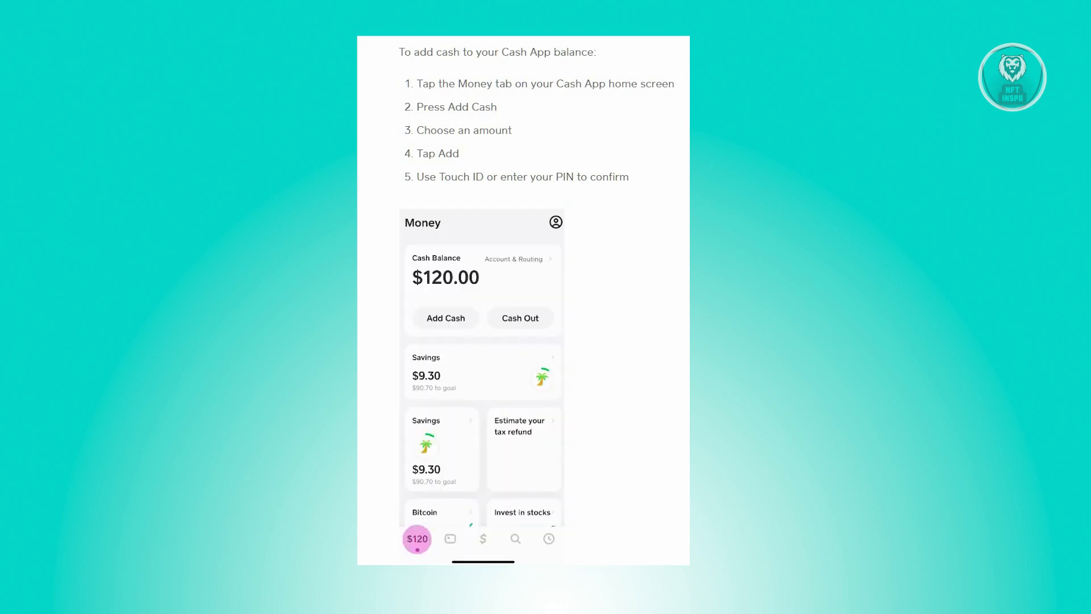
{"action": "left_click", "coordinate": [445, 318]}
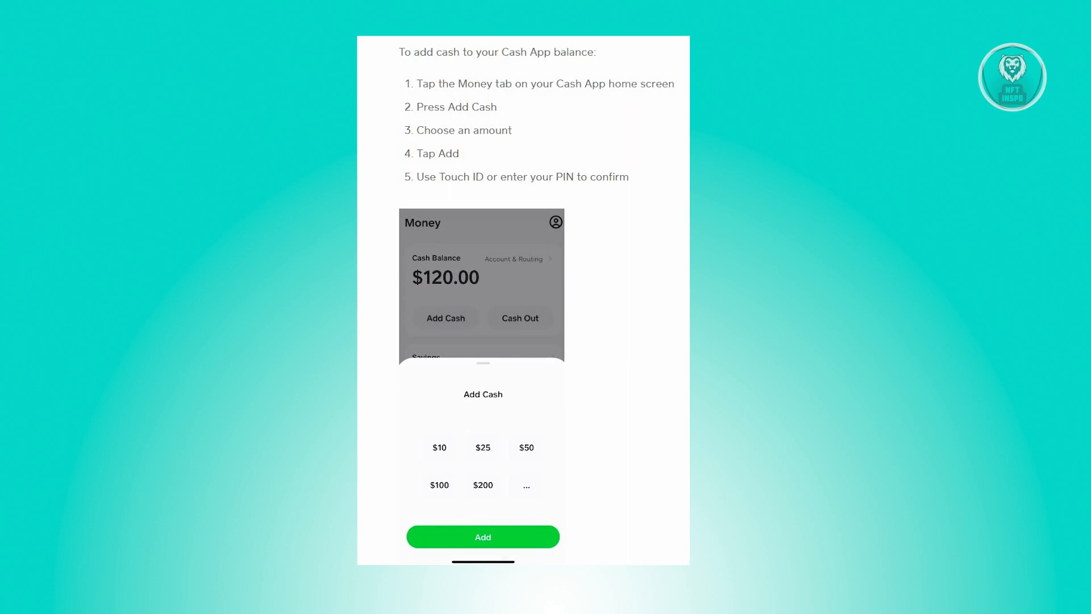
{"action": "left_click", "coordinate": [482, 536]}
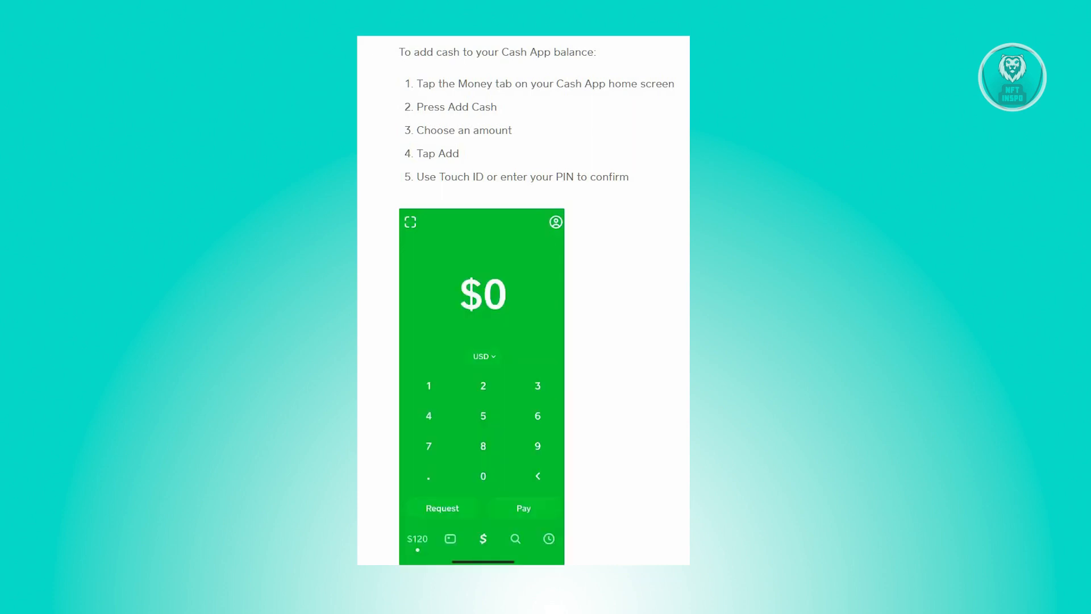
{"action": "left_click", "coordinate": [483, 538]}
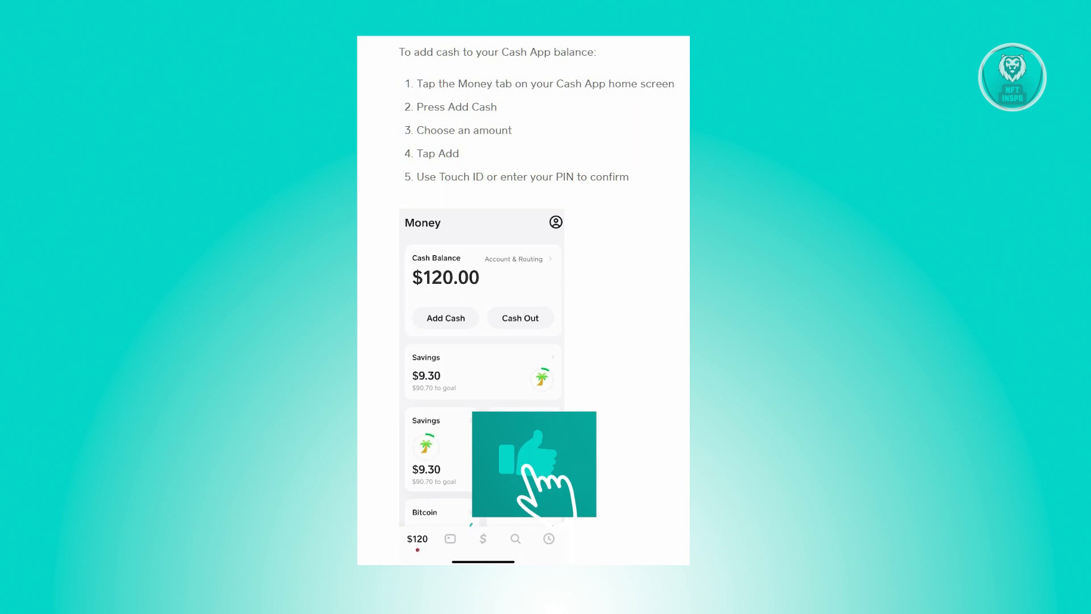